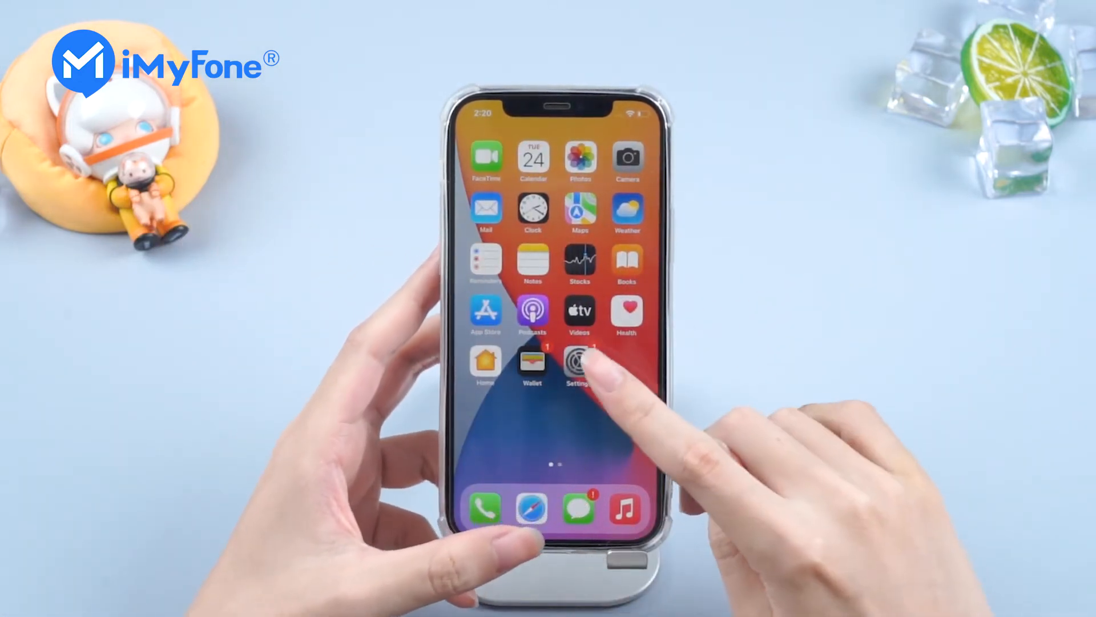
View Settings > General > About showing the iPhone 12 on software version 15.0
click(578, 363)
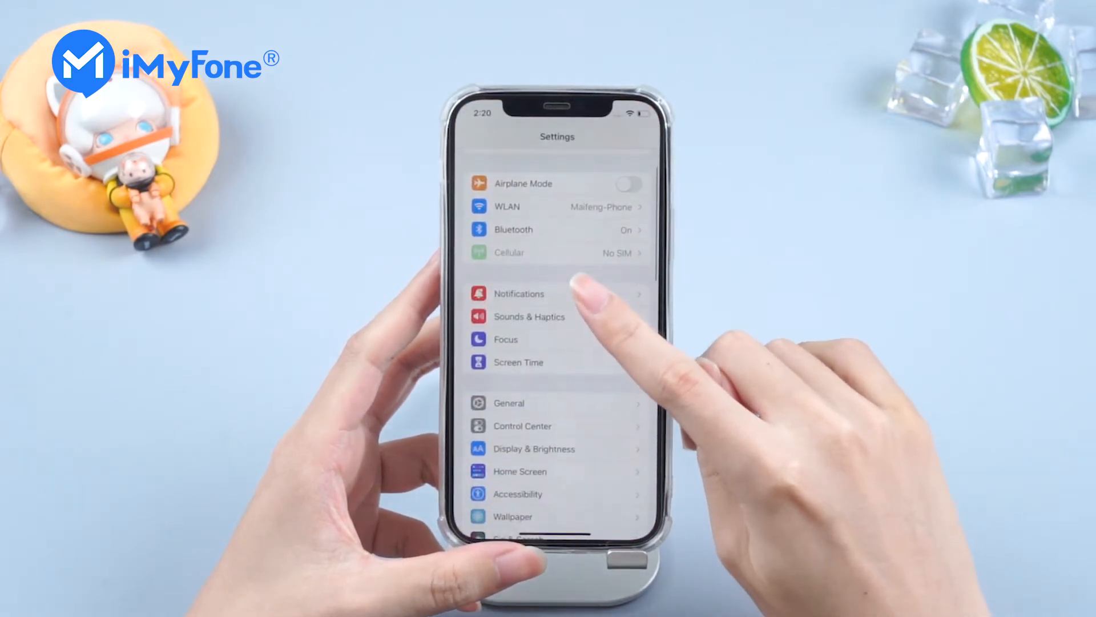
click(509, 403)
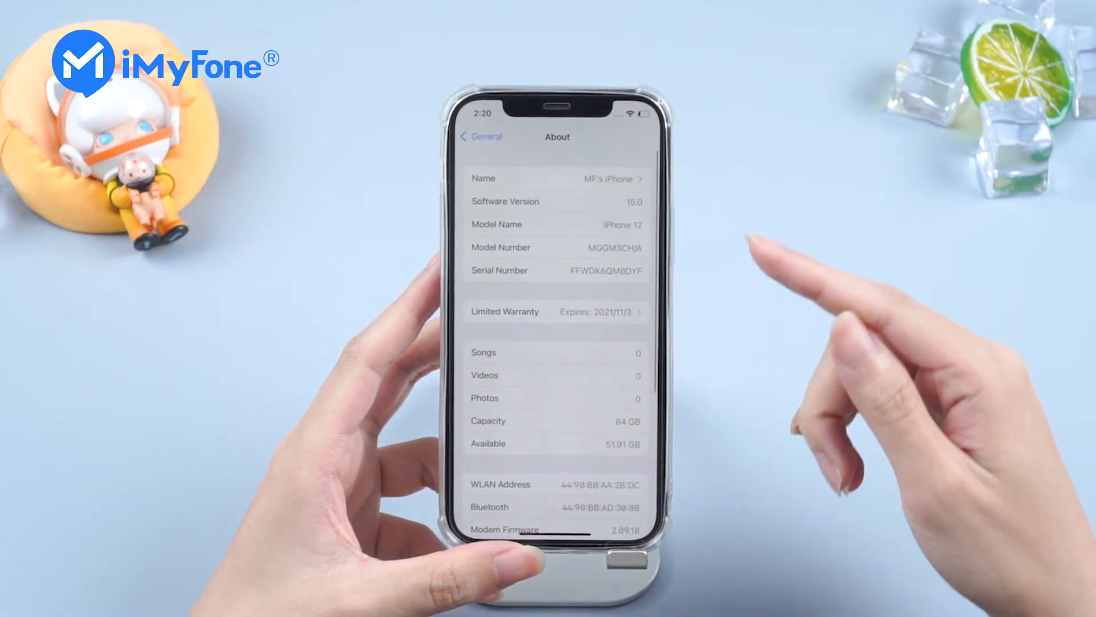
click(464, 135)
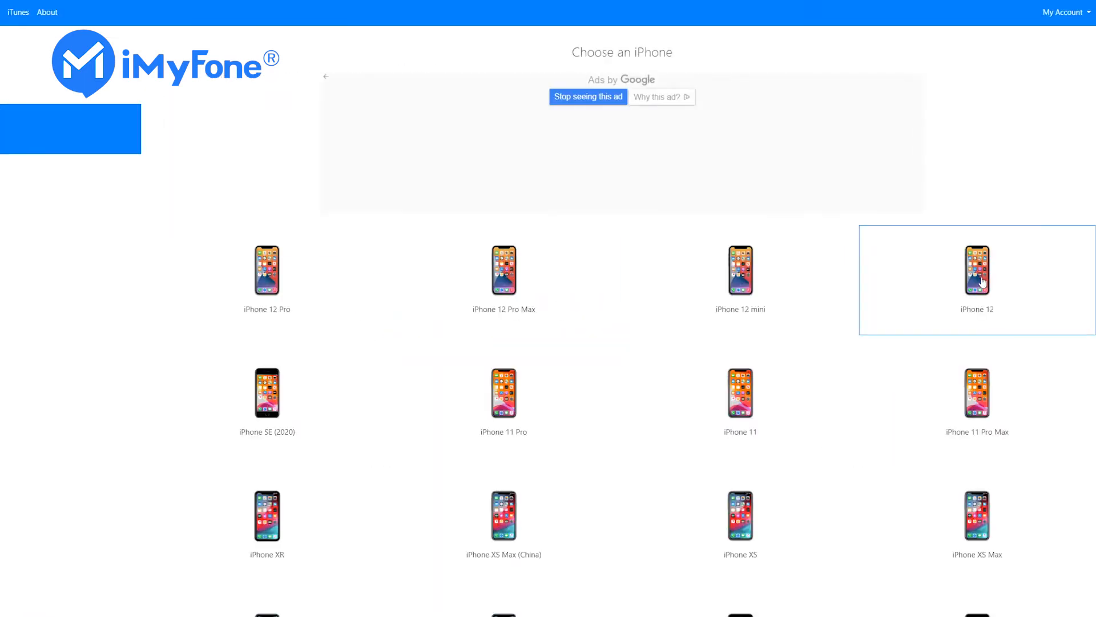
Download the signed iOS 14.7.1 (18G82) 5.89 GB firmware for iPhone 12 from ipsw.me
click(976, 271)
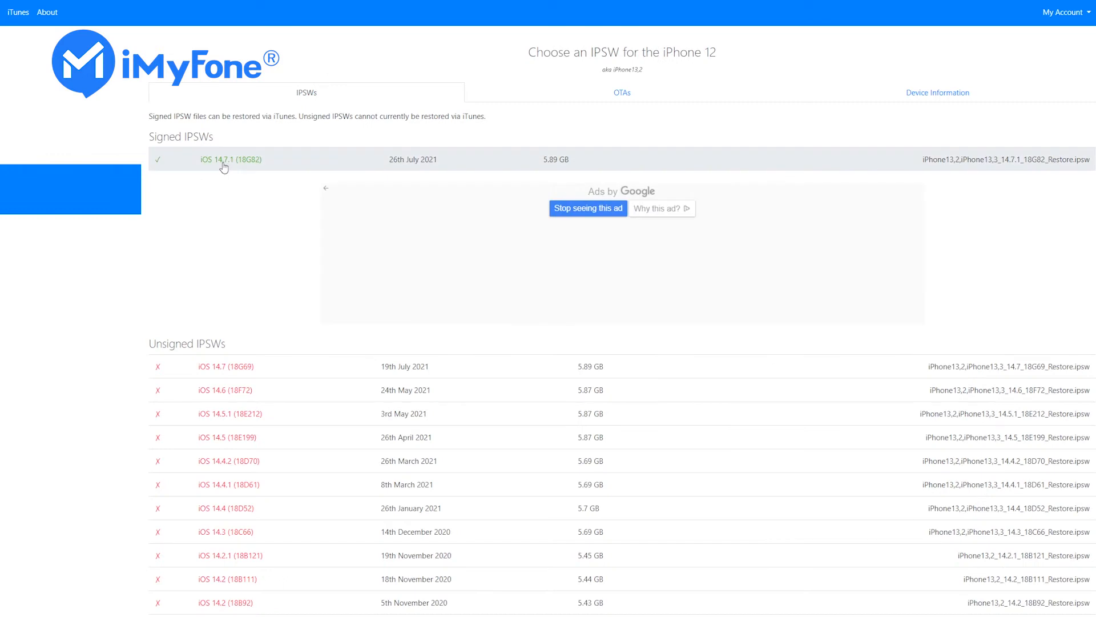
click(231, 160)
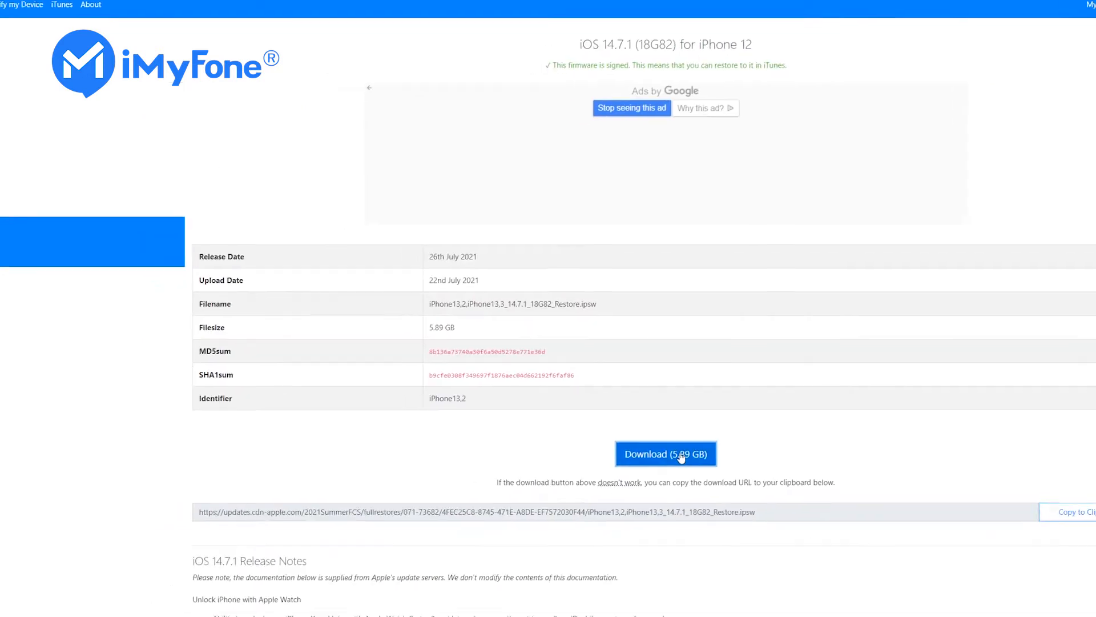
click(664, 454)
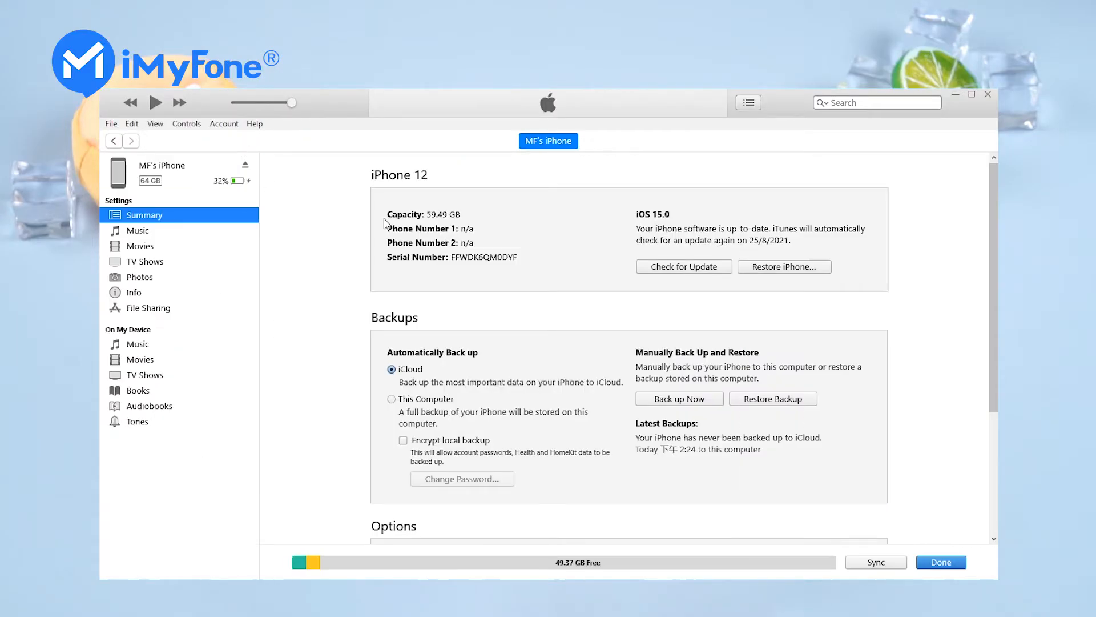
mouse_move(771, 272)
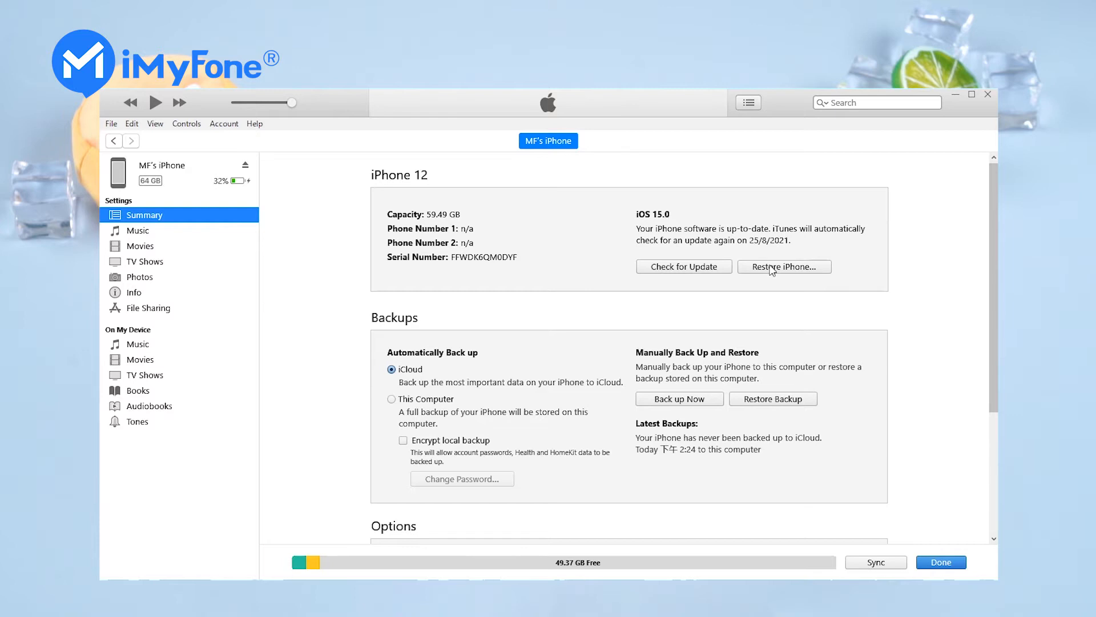
Restore the iPhone from the iPhone13,2 14.7.1 IPSW file and confirm the erase-and-restore
click(784, 267)
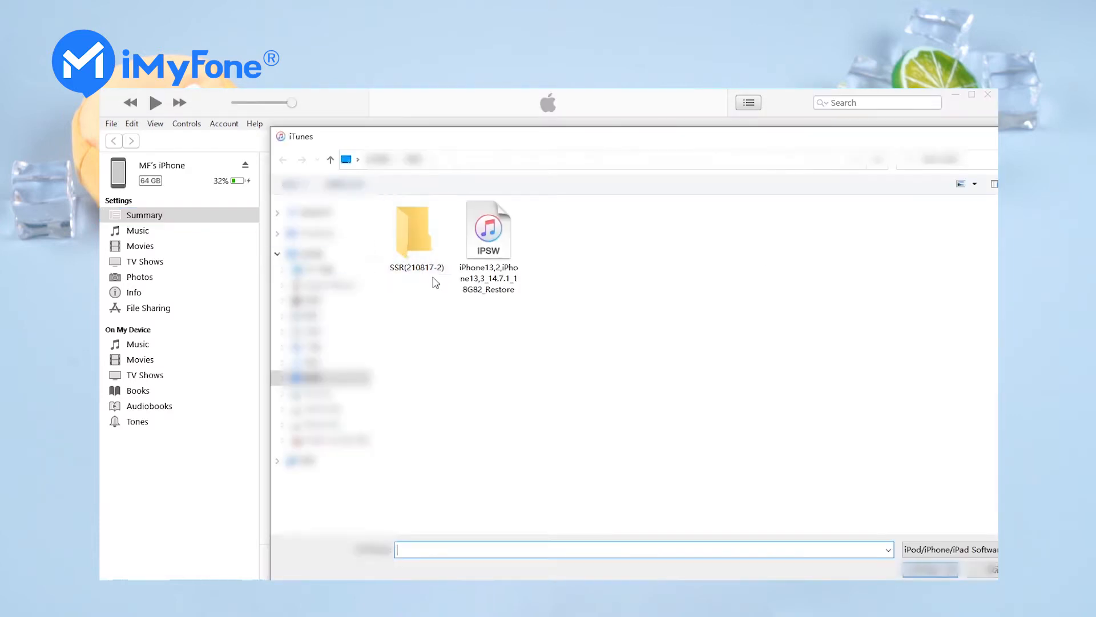
click(489, 231)
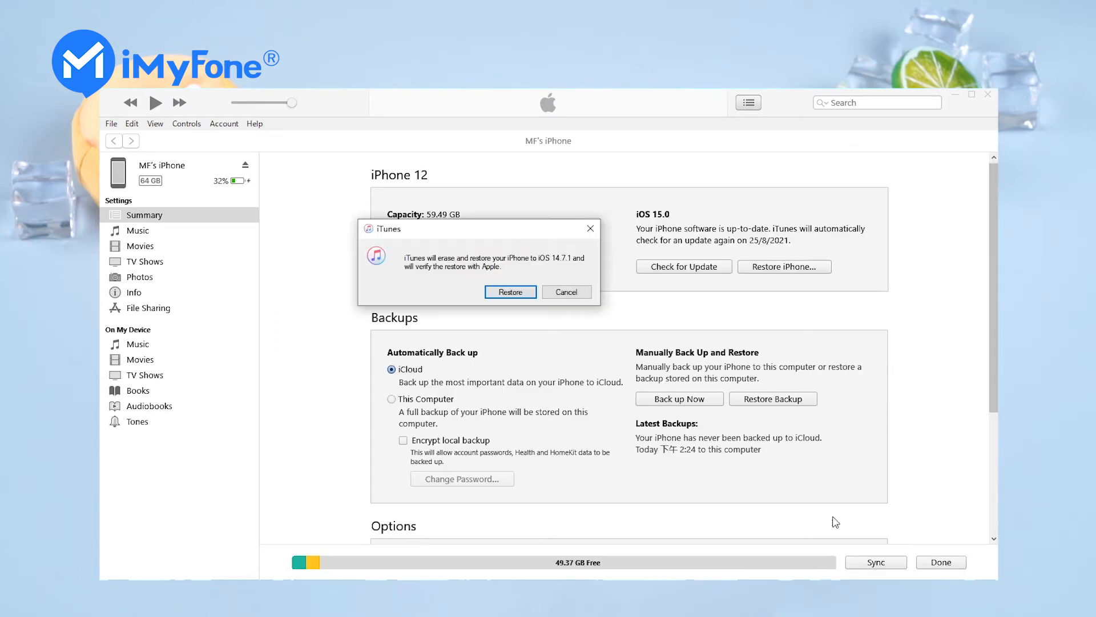
click(509, 291)
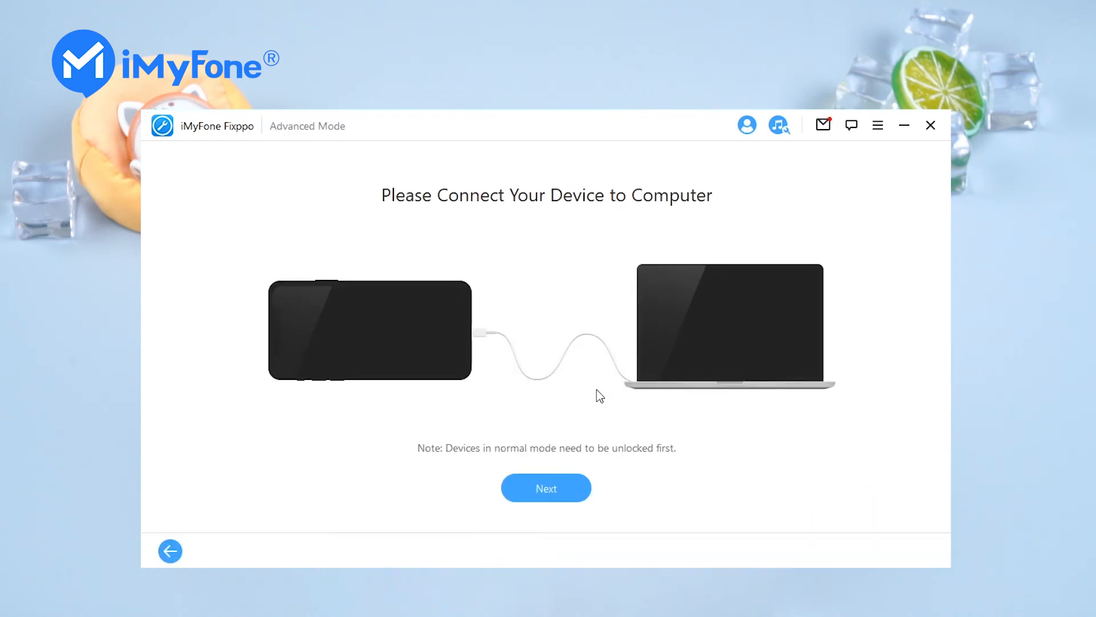
Run Fixppo Advanced Mode with iPhone 12 firmware 14.7.1, erasing data, then pick a setup language
click(546, 487)
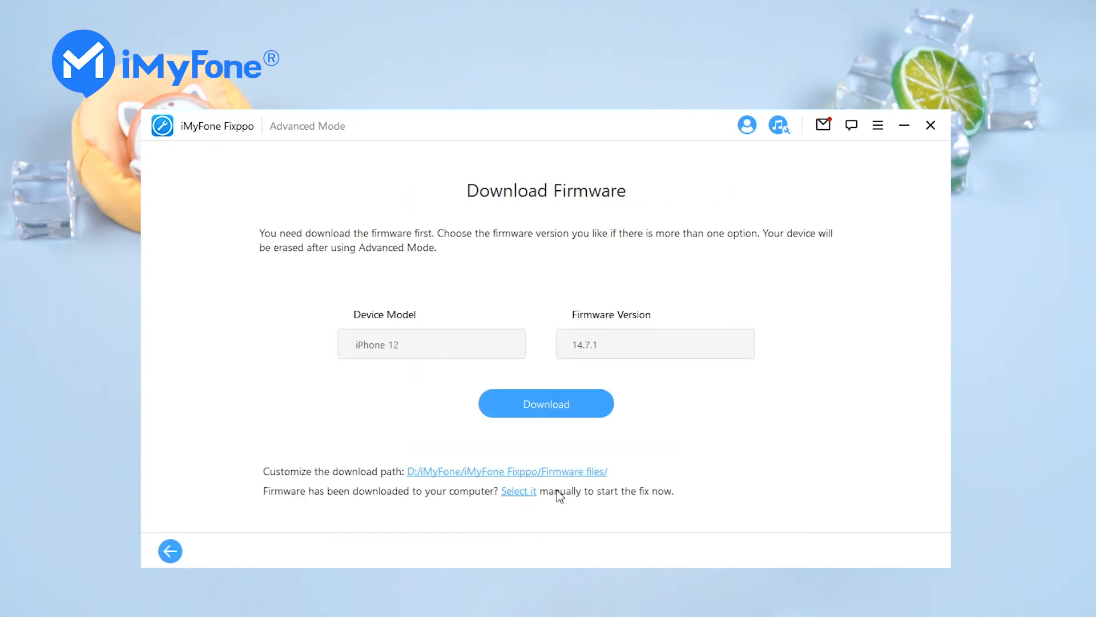
mouse_move(461, 450)
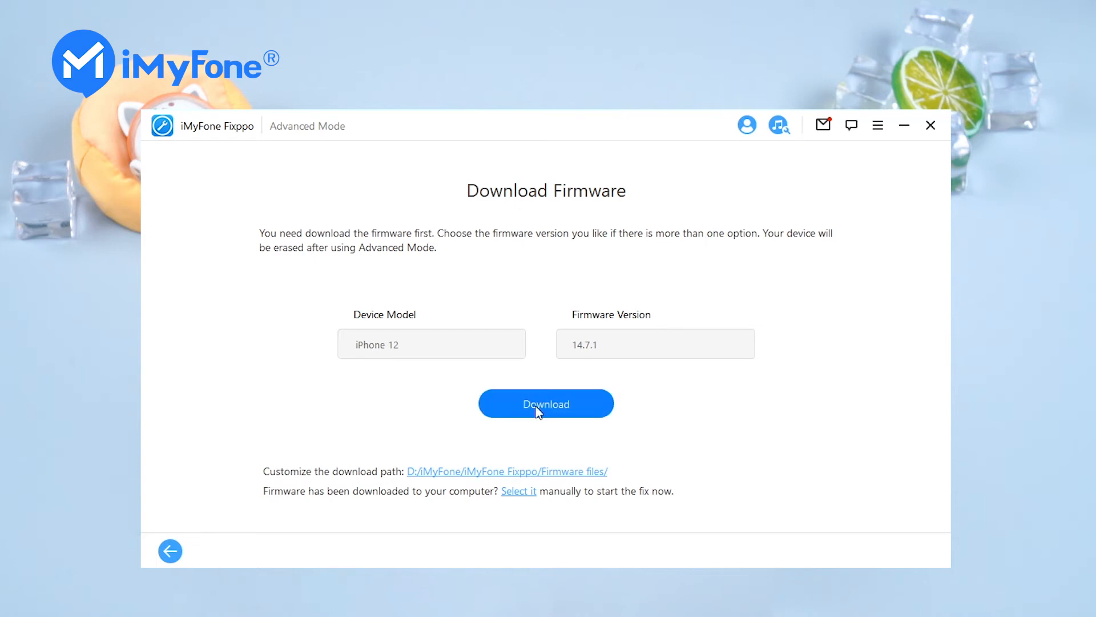
click(546, 403)
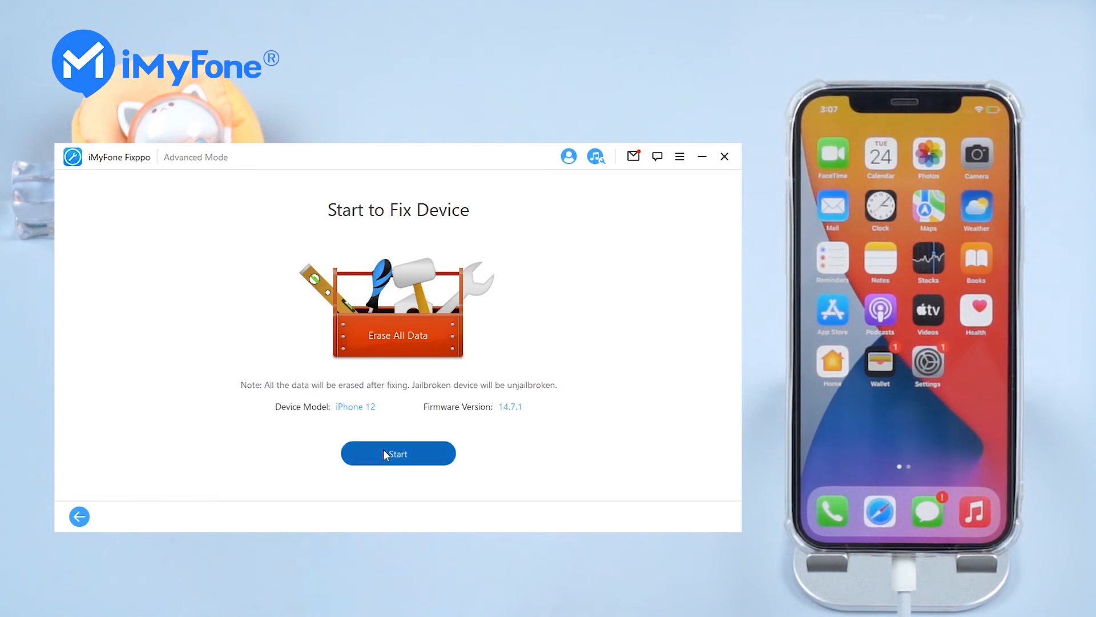
click(397, 453)
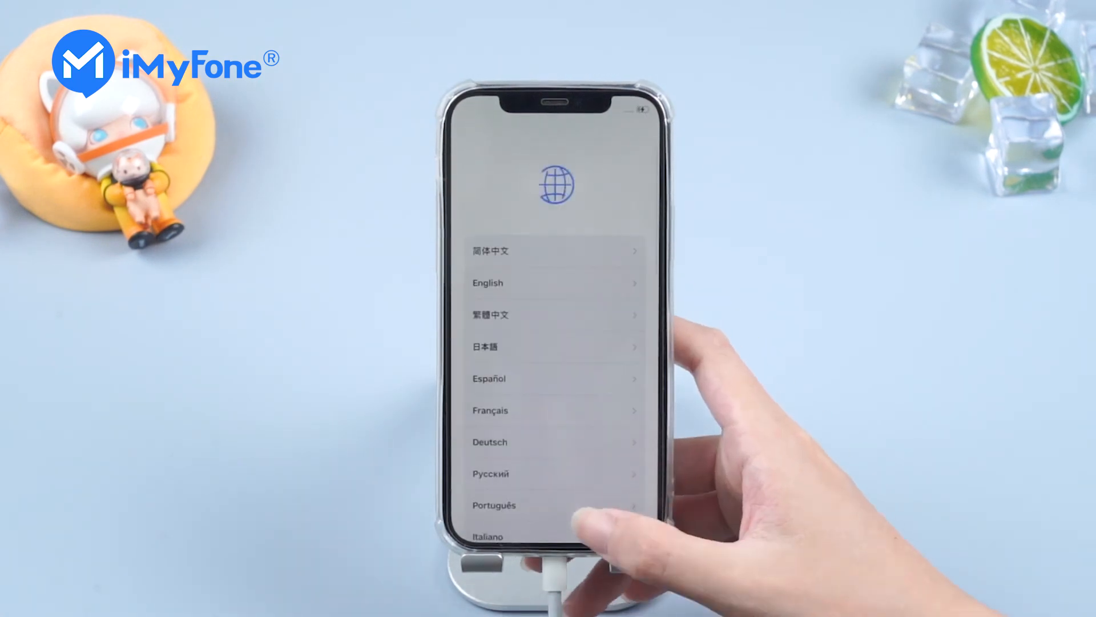
click(487, 282)
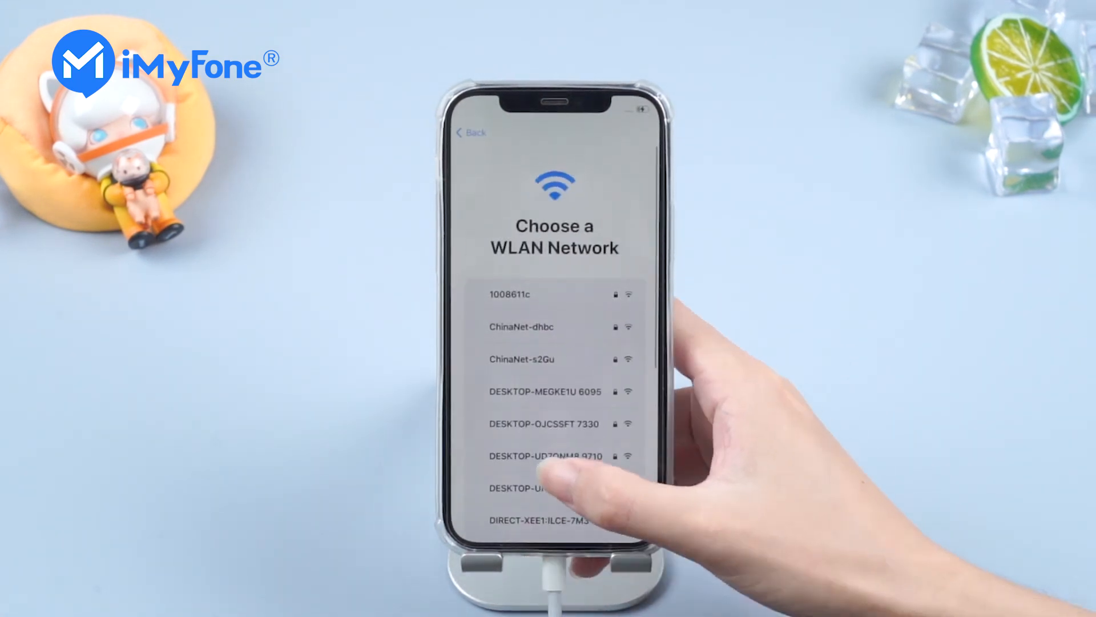